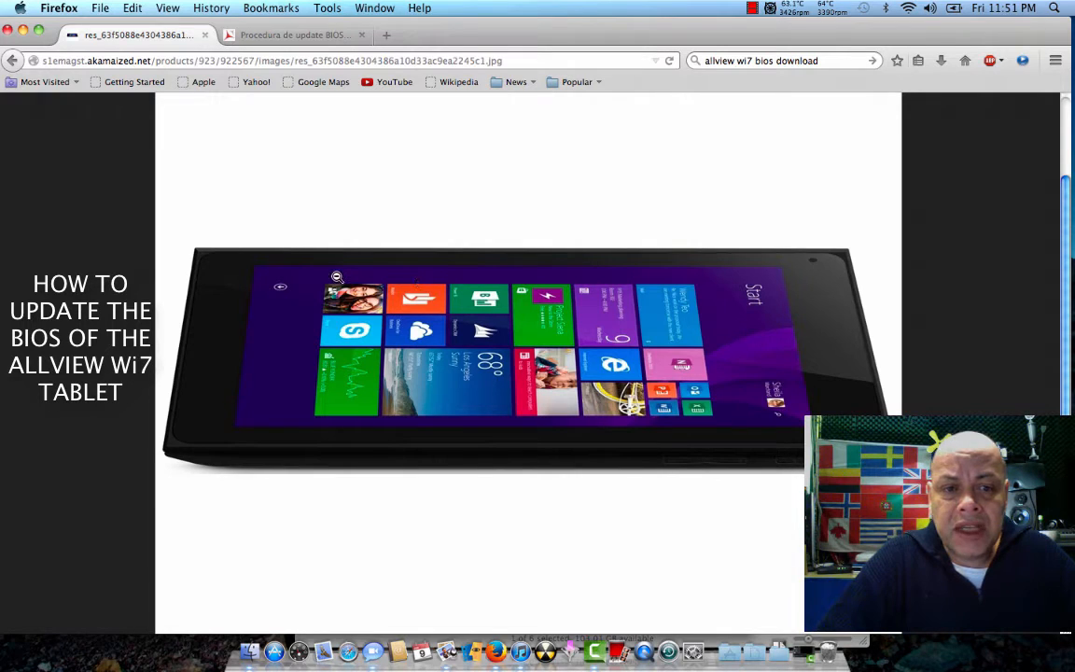
mouse_move(320, 327)
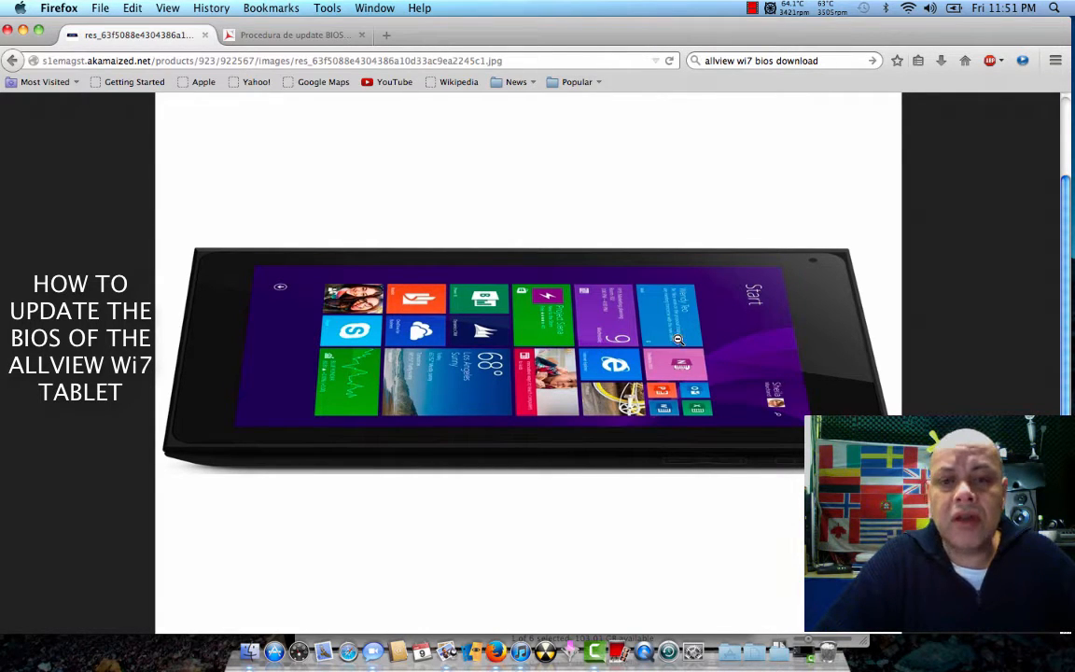
mouse_move(632, 322)
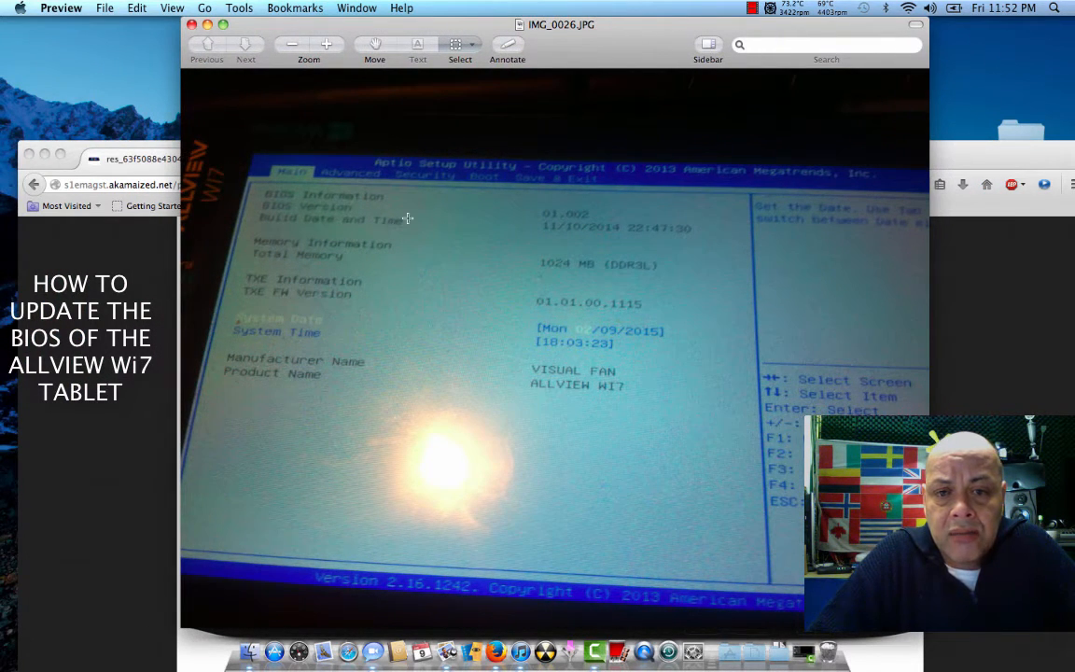
mouse_move(387, 359)
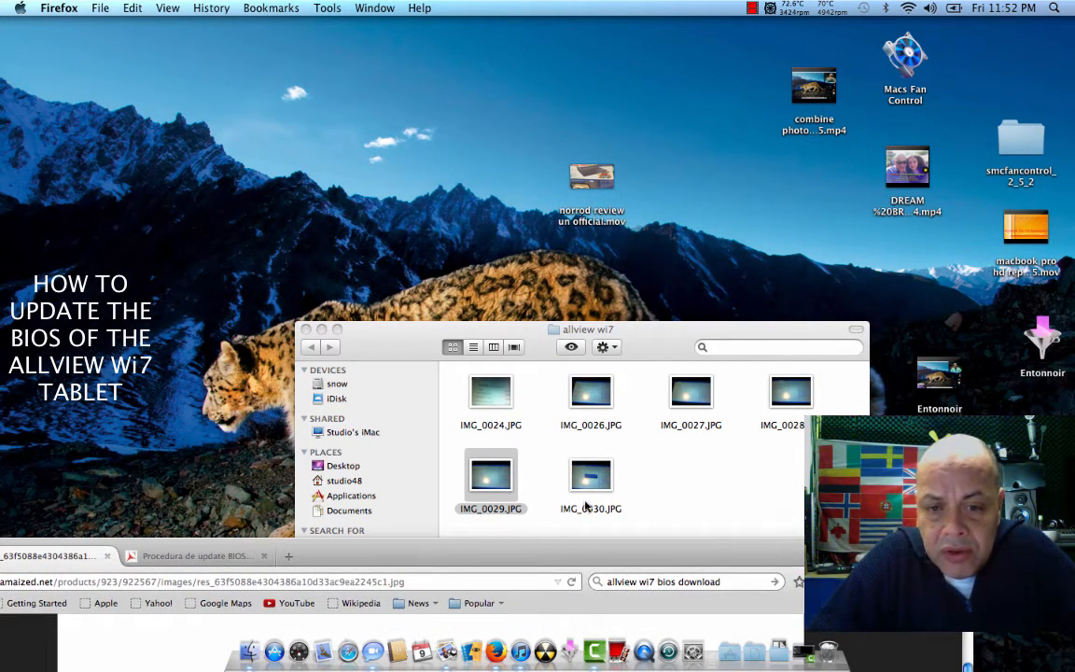
Step: Open IMG_0030.JPG, the BIOS Boot Option #1 photo, in Preview
double_click(591, 477)
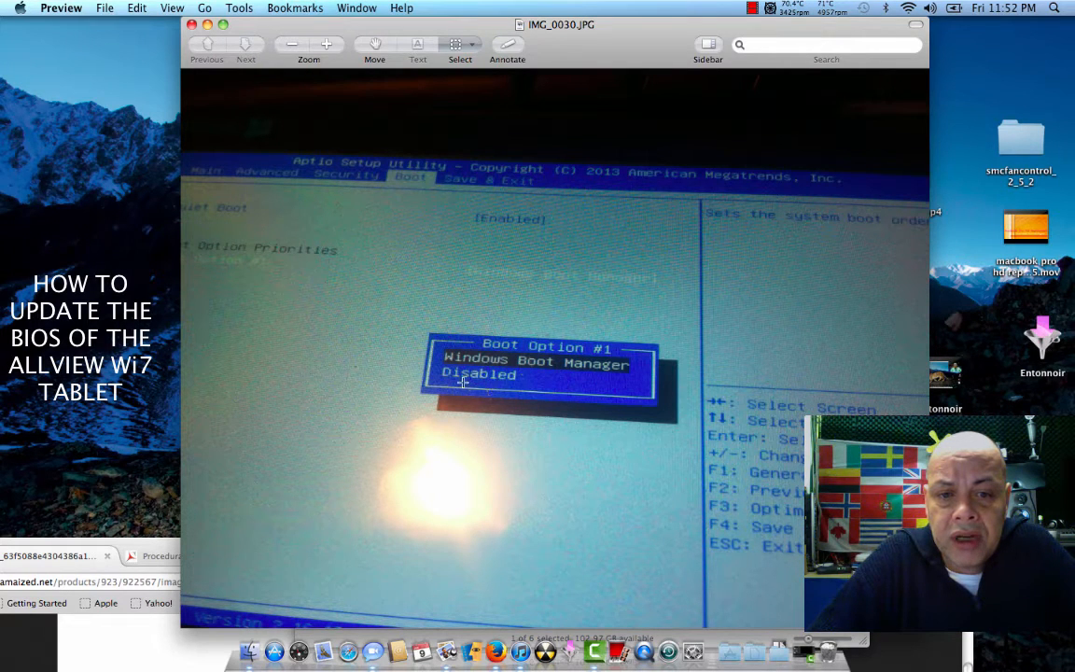
mouse_move(474, 355)
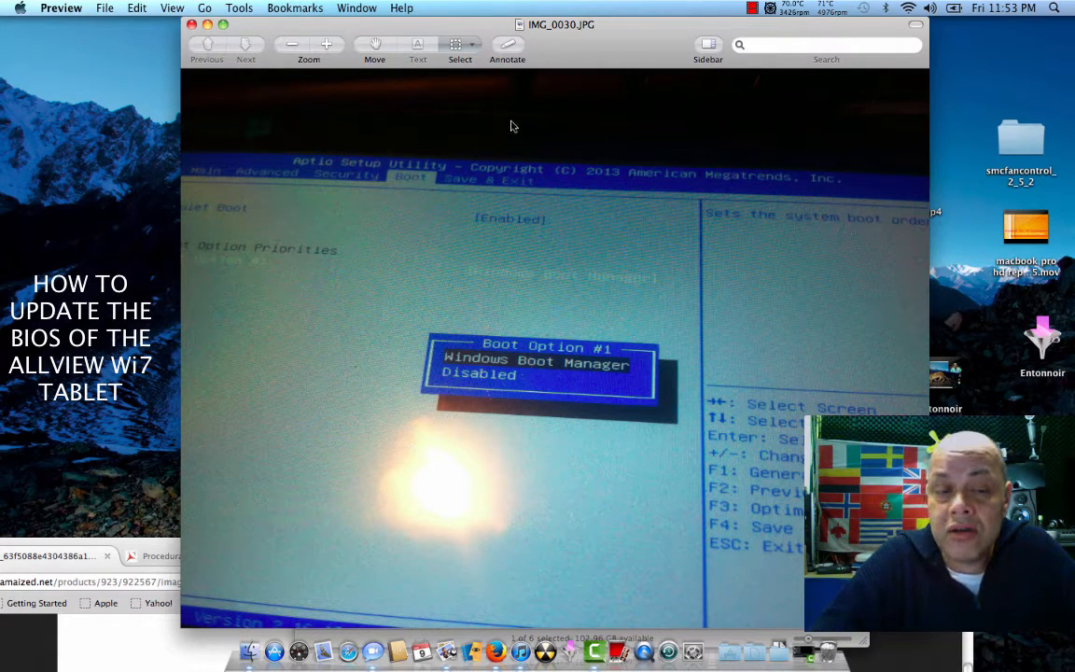
mouse_move(454, 358)
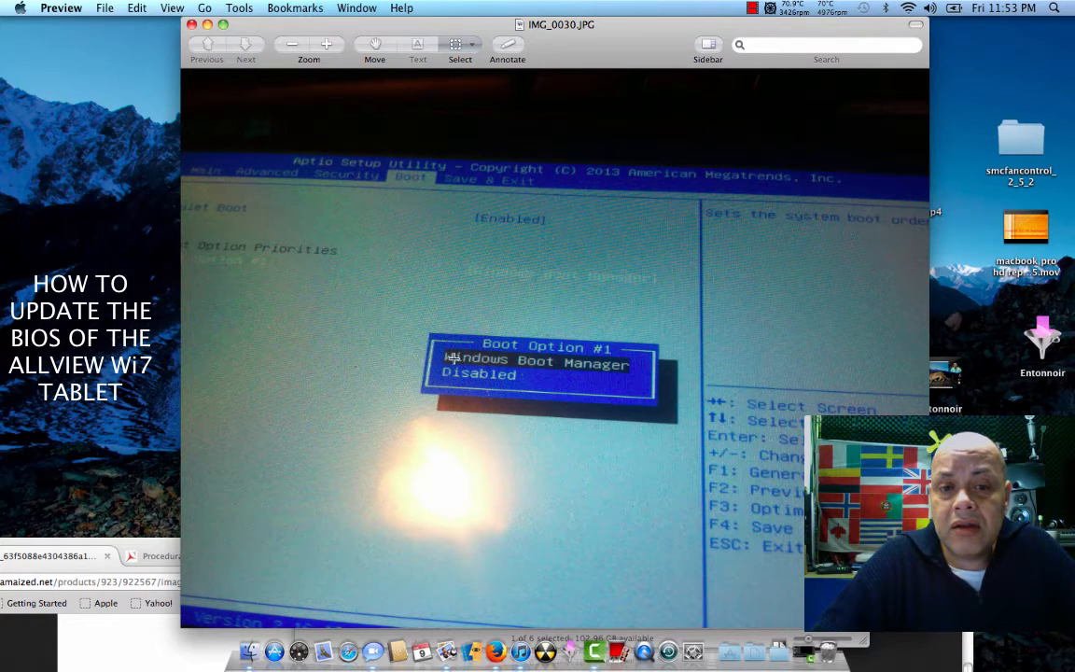
mouse_move(409, 357)
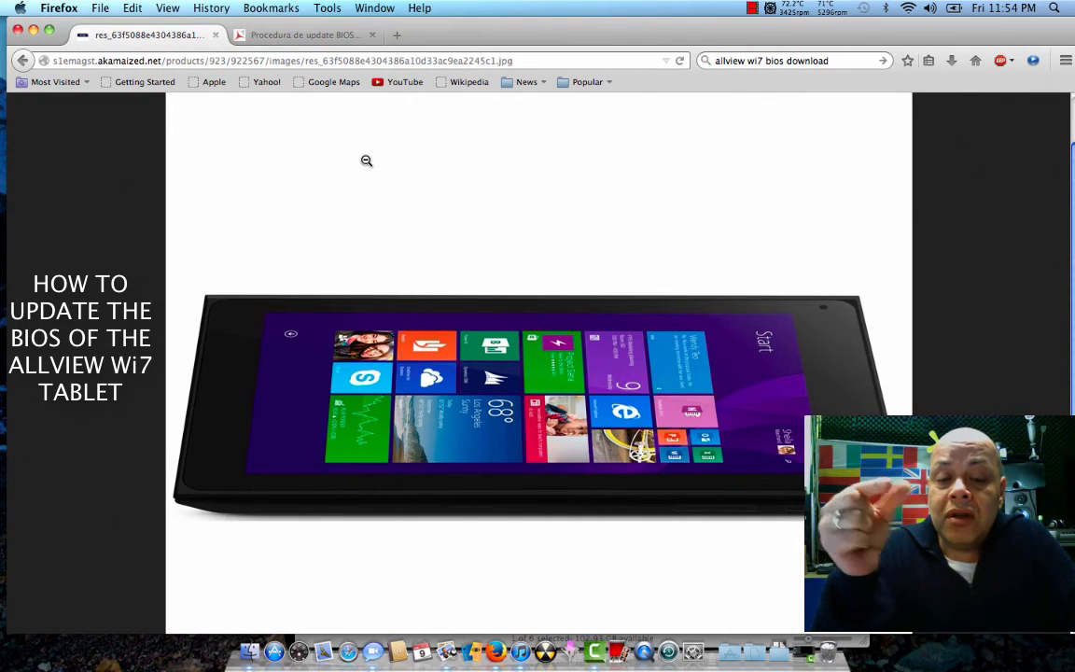
mouse_move(644, 303)
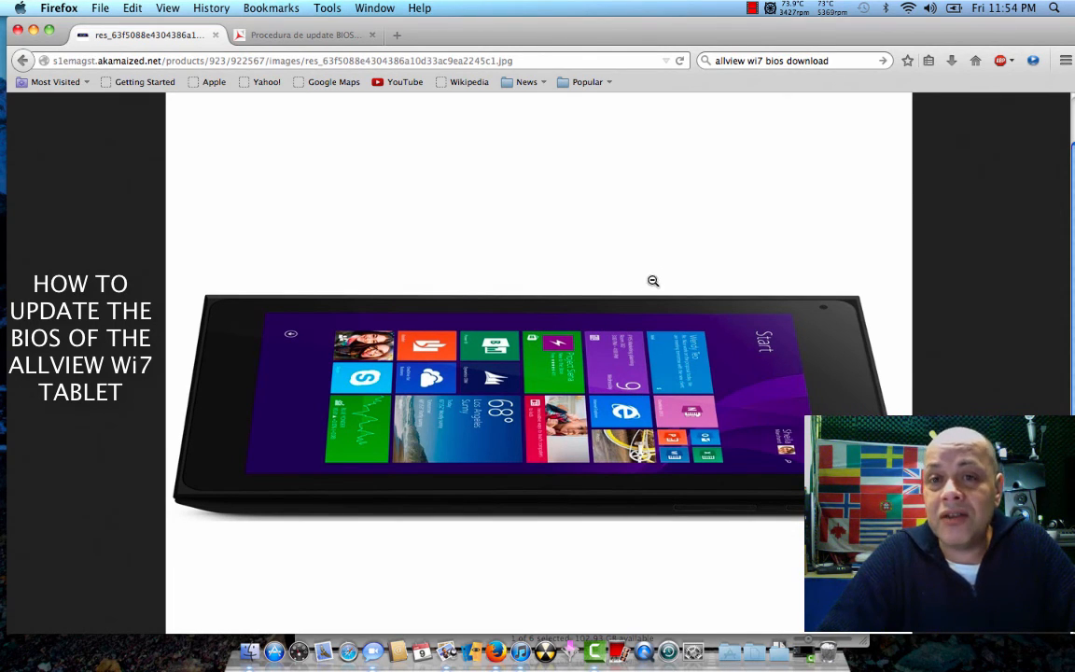
mouse_move(687, 218)
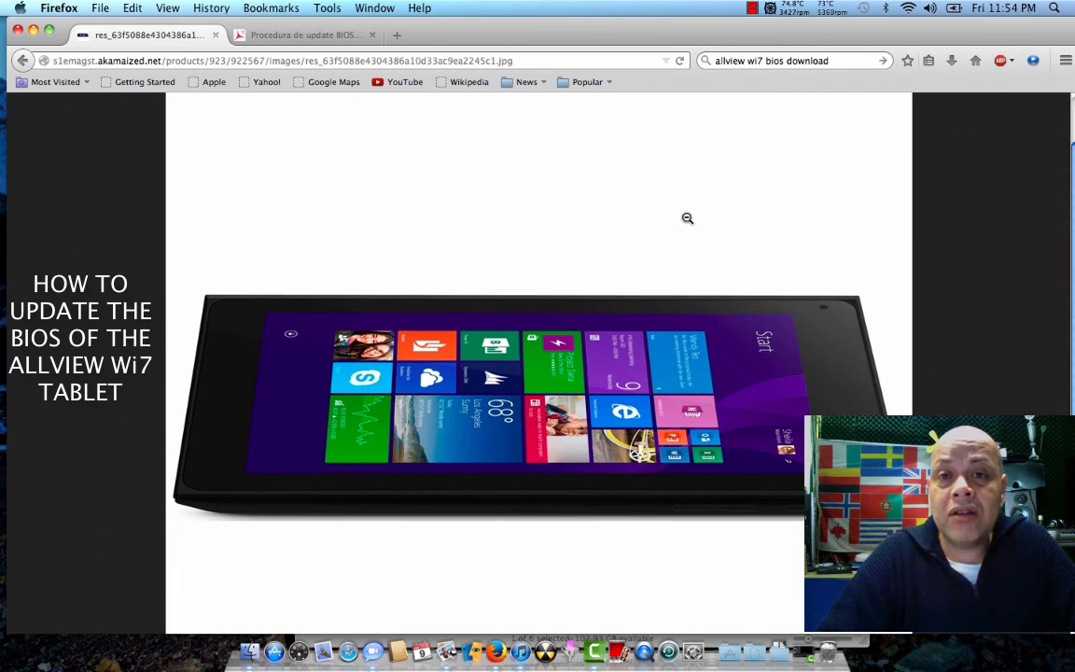